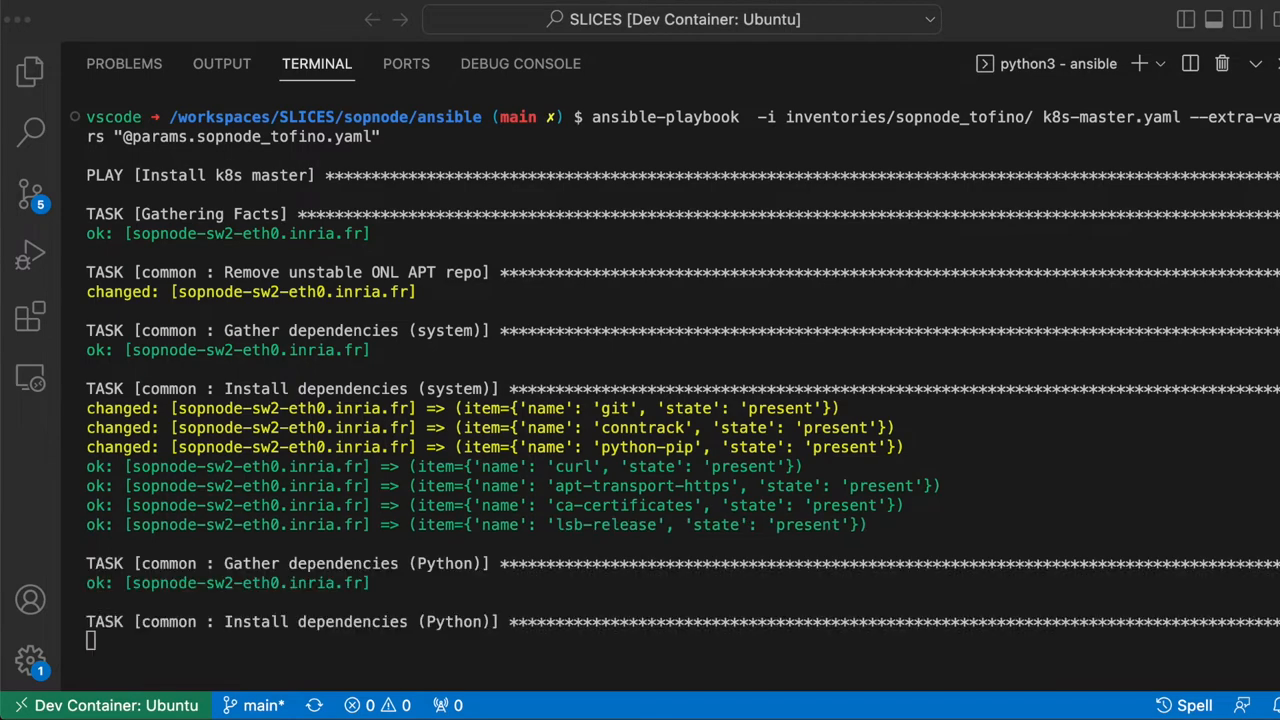
Step: Scroll the terminal to follow the k8s-master playbook through dependency, hugepage and k8s install tasks
{"action": "scroll", "scroll_direction": "down", "scroll_amount": 3}
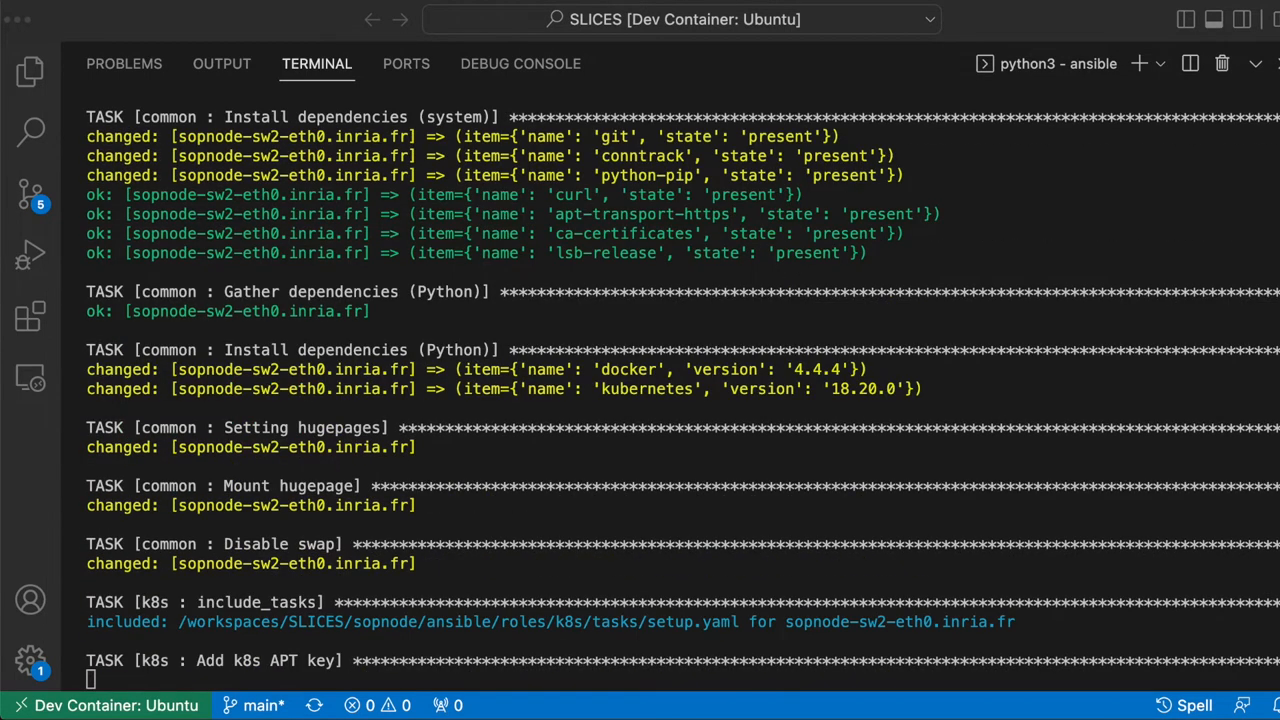
{"action": "scroll", "scroll_direction": "down", "scroll_amount": 3}
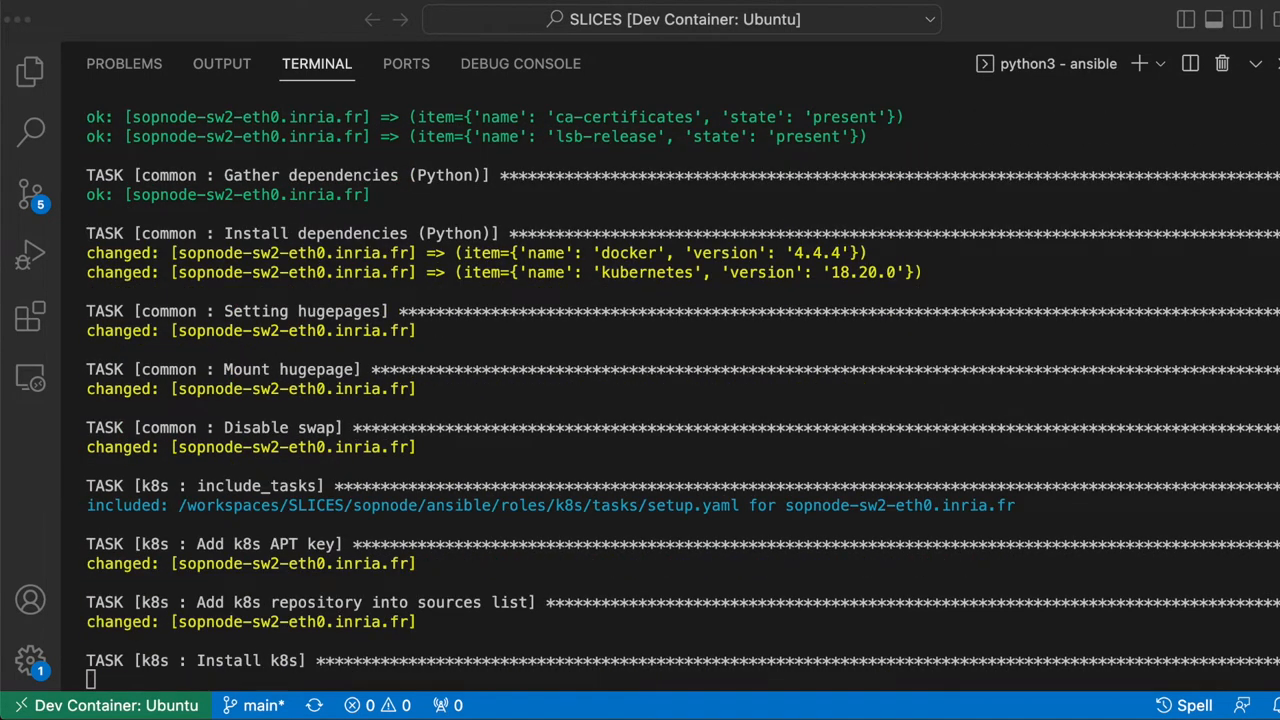
{"action": "scroll", "scroll_direction": "down", "scroll_amount": 3}
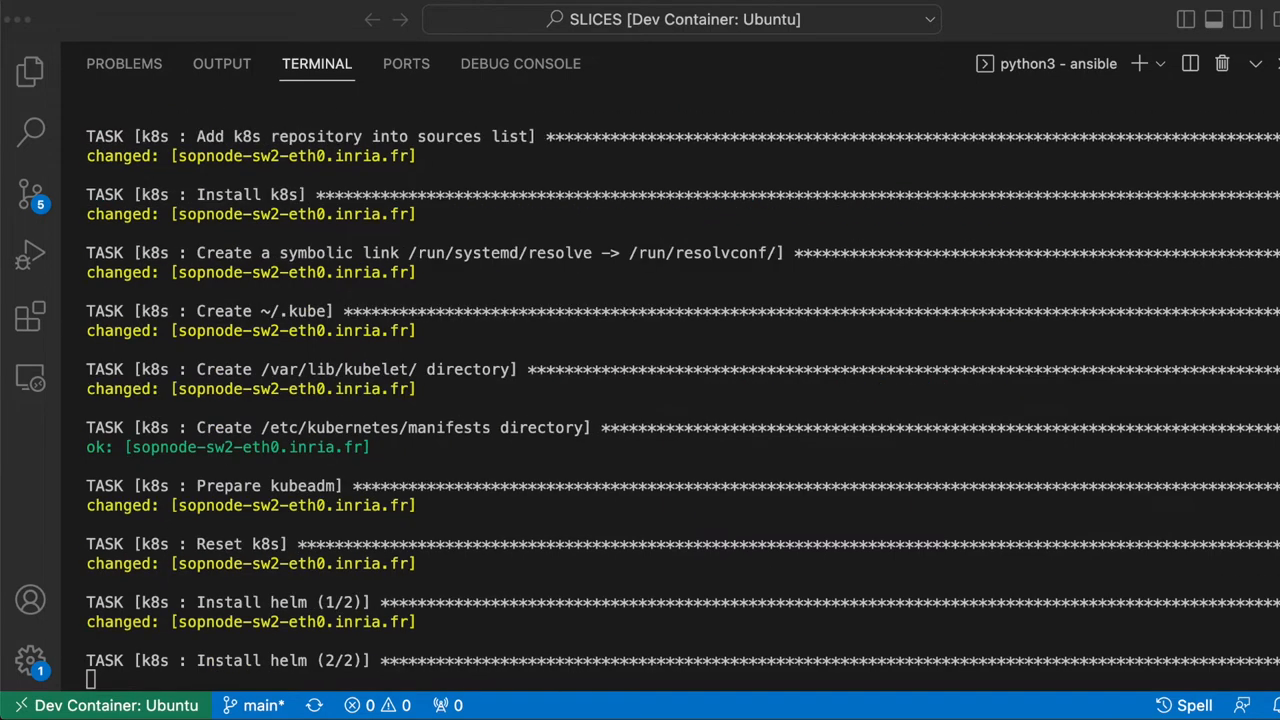
{"action": "scroll", "scroll_direction": "down", "scroll_amount": 3}
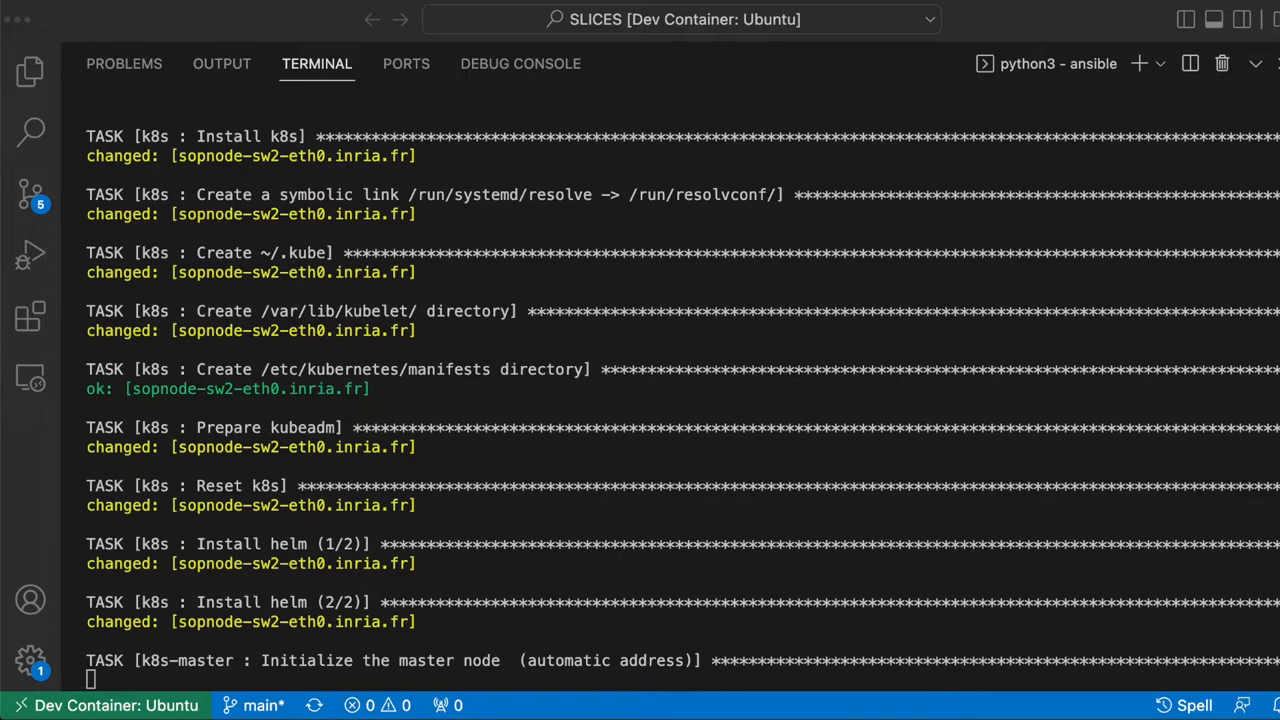
{"action": "scroll", "scroll_direction": "down", "scroll_amount": 3}
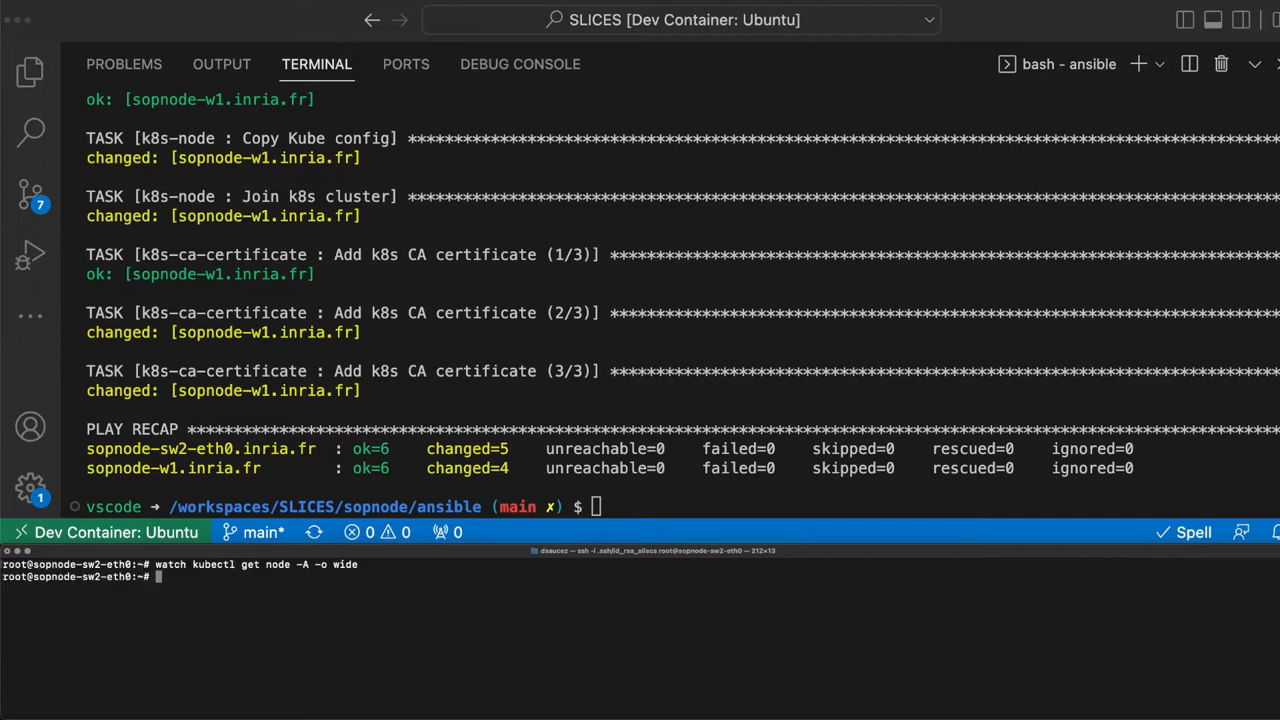
Step: List all cluster resources with kubectl get all -A -o wide after the PLAY RECAP
{"action": "type", "text": "kubectl get all -A -o wide"}
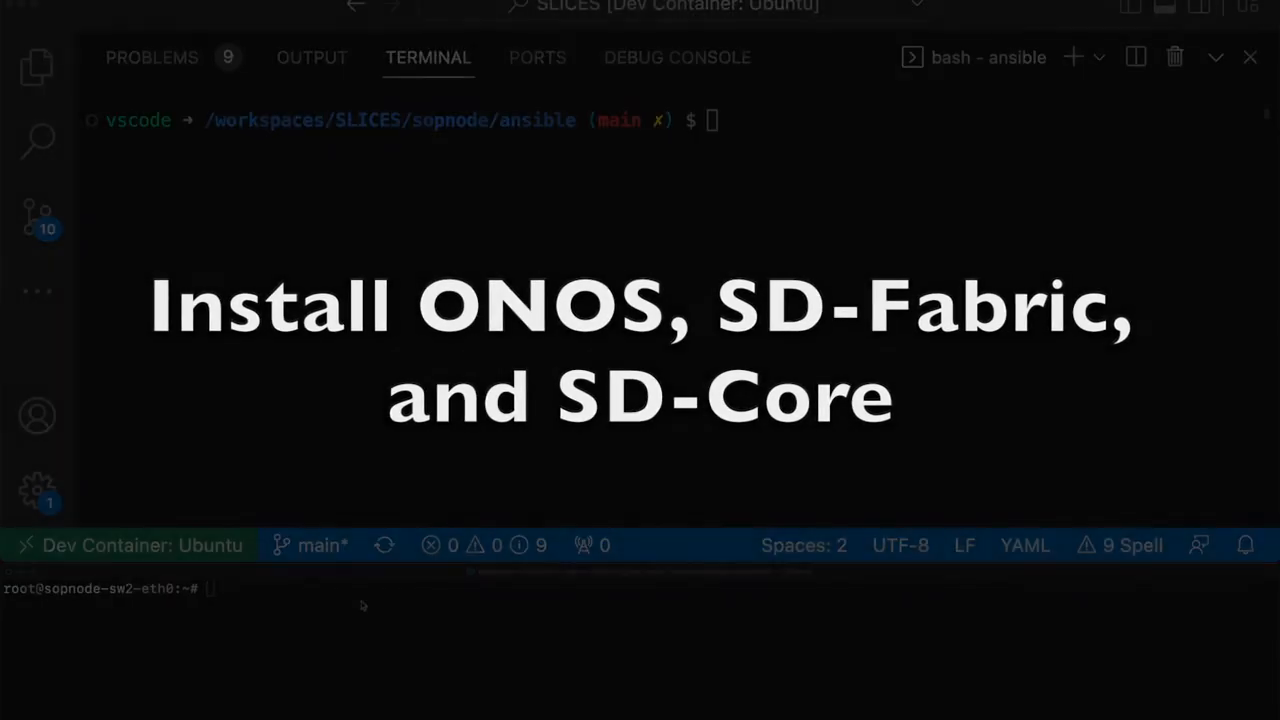
Step: Launch the ONOS installation playbook and follow its dependency and onos setup tasks to completion
{"action": "key", "text": "ctrl+r"}
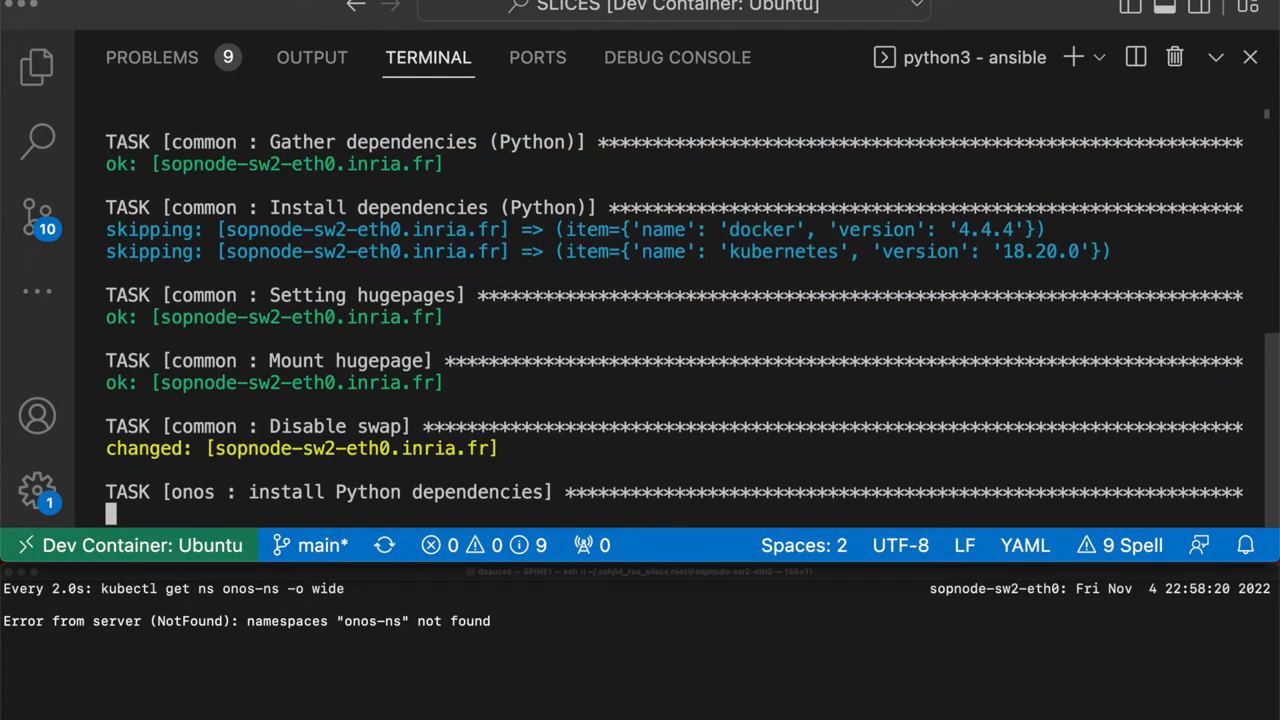
{"action": "scroll", "scroll_direction": "down", "scroll_amount": 3}
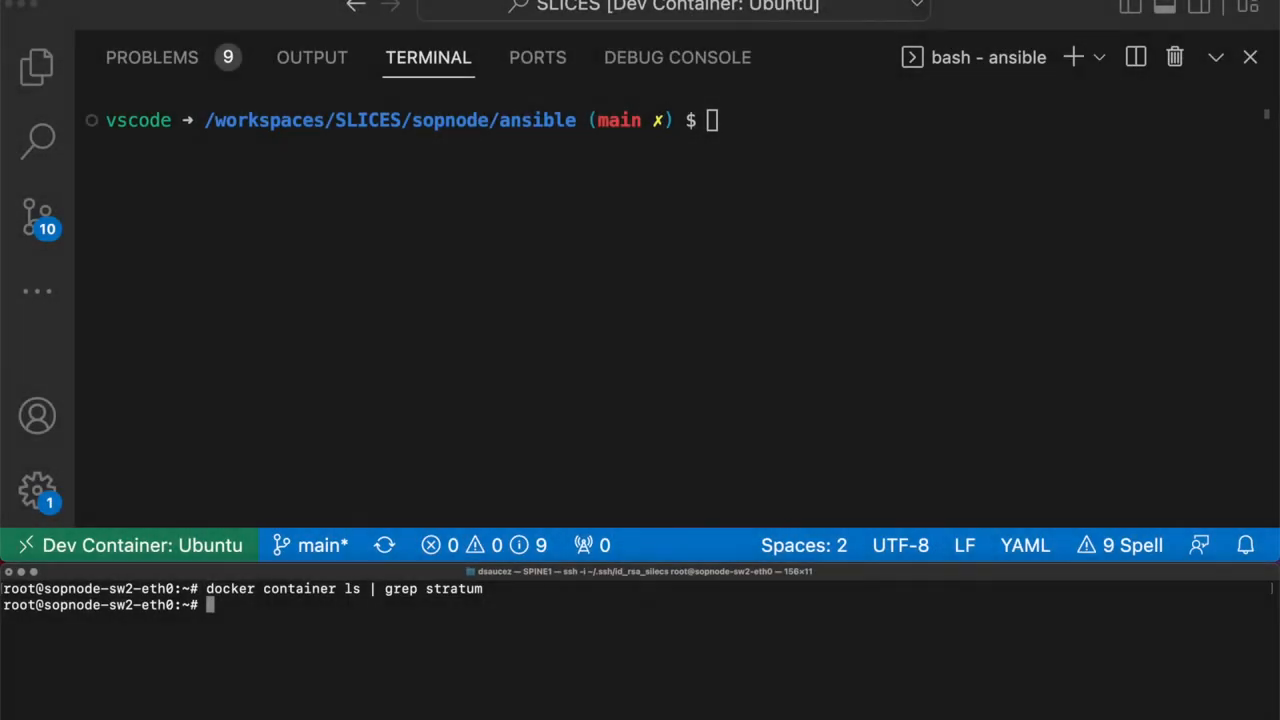
{"action": "type", "text": "ansible-playbook -i inventories/sopnode_tofino/stratum.yaml --extra-vars \"@params.sopnode_tofino.yaml\""}
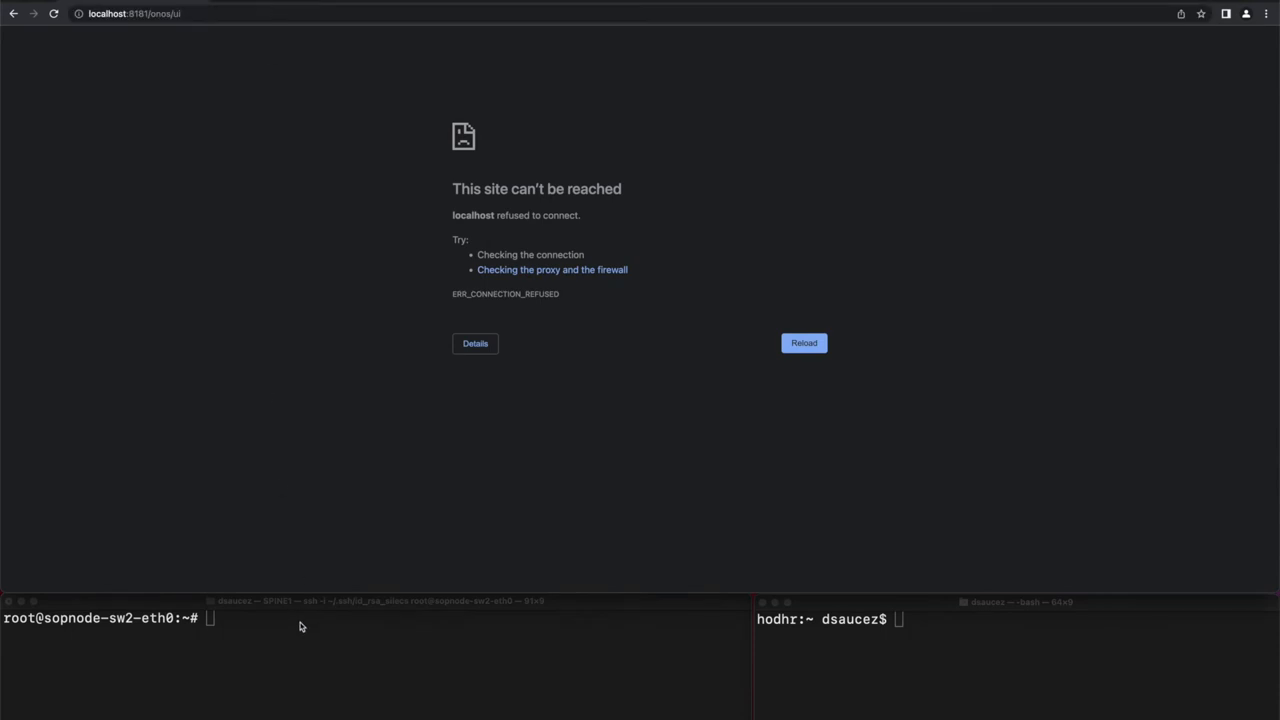
Step: List onos-ns services, then tunnel local port 8181 to 10.102.141.112:8181 via root@sopnode-sw3-eth0
{"action": "type", "text": "kubectl get --namespace onos-ns service"}
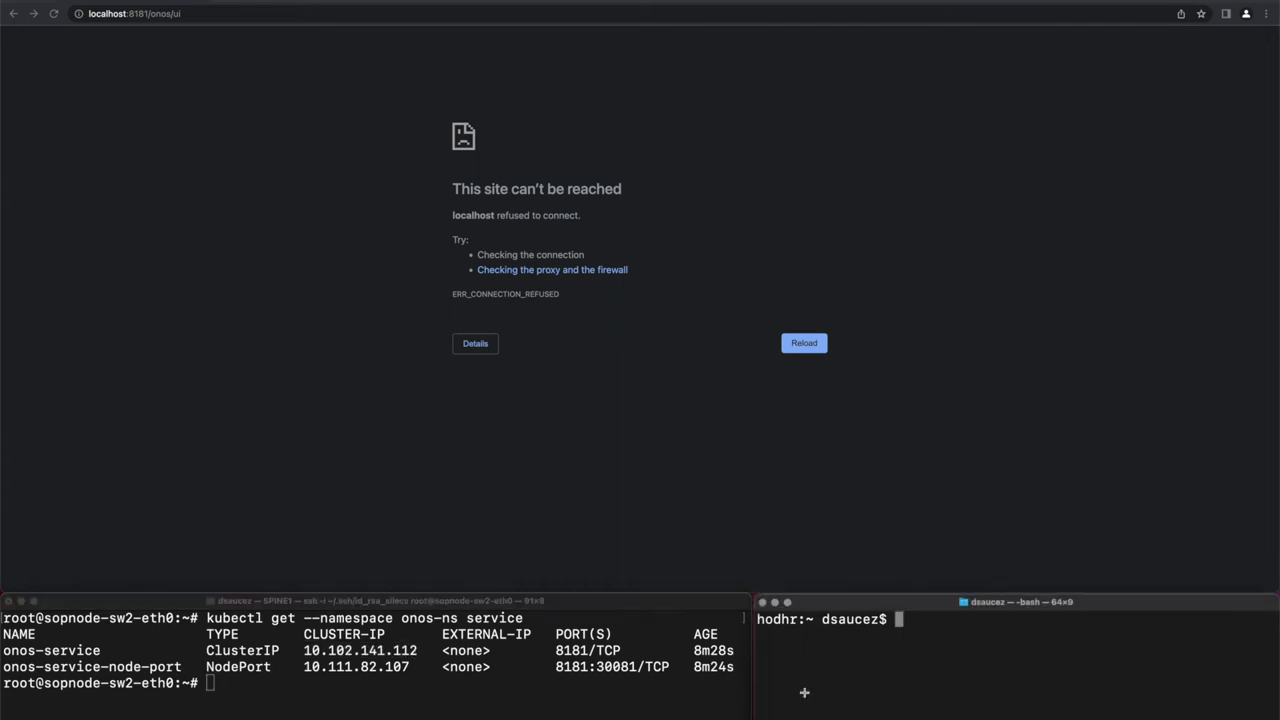
{"action": "type", "text": "ssh -A -i ~/.ssh/id_rsa_silecs -L 8181:10.102.141.112:8181 root@sopnode-sw3-eth0"}
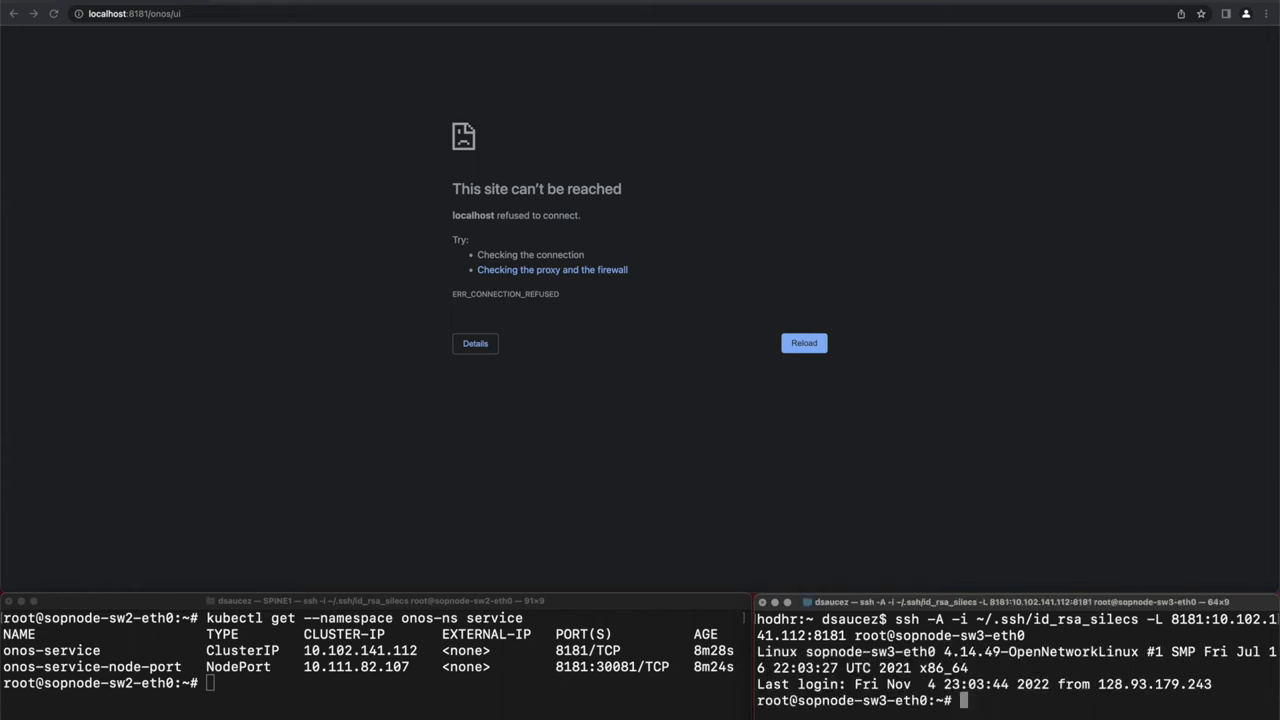
{"action": "mouse_move", "coordinate": [696, 220]}
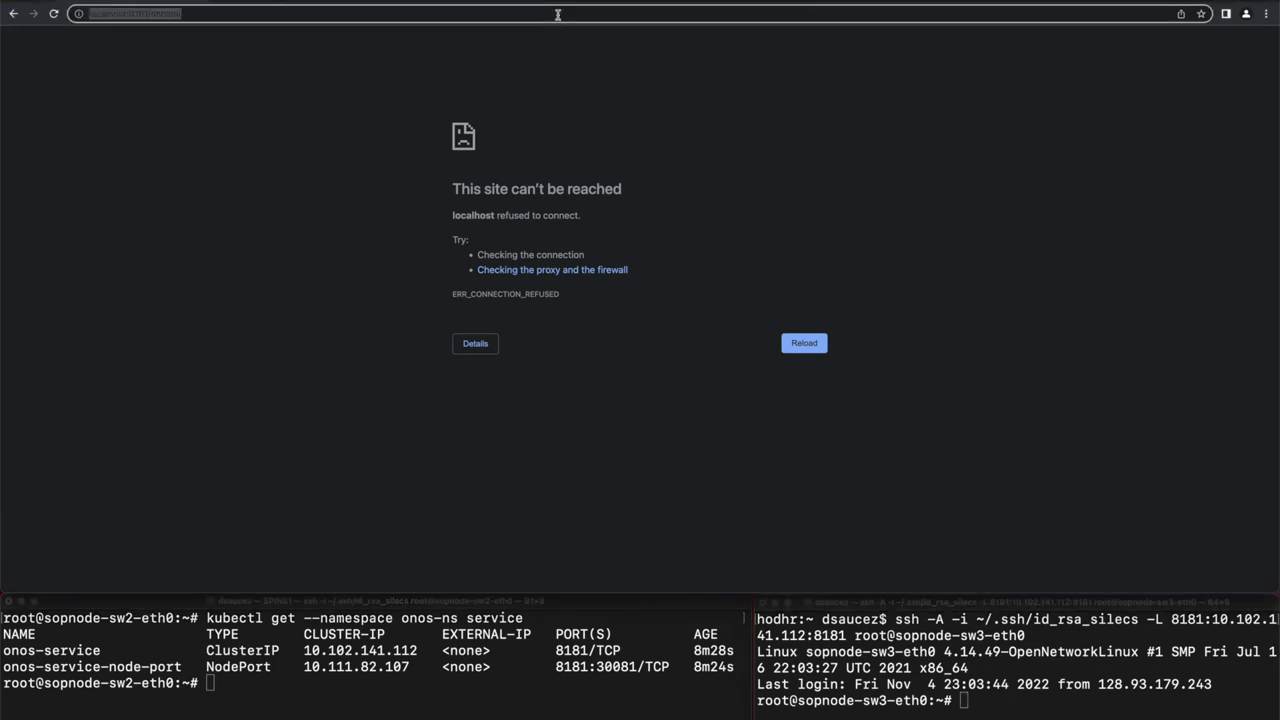
Step: Reload localhost:8181/onos/ui and log in as user onos
{"action": "left_click", "coordinate": [804, 344]}
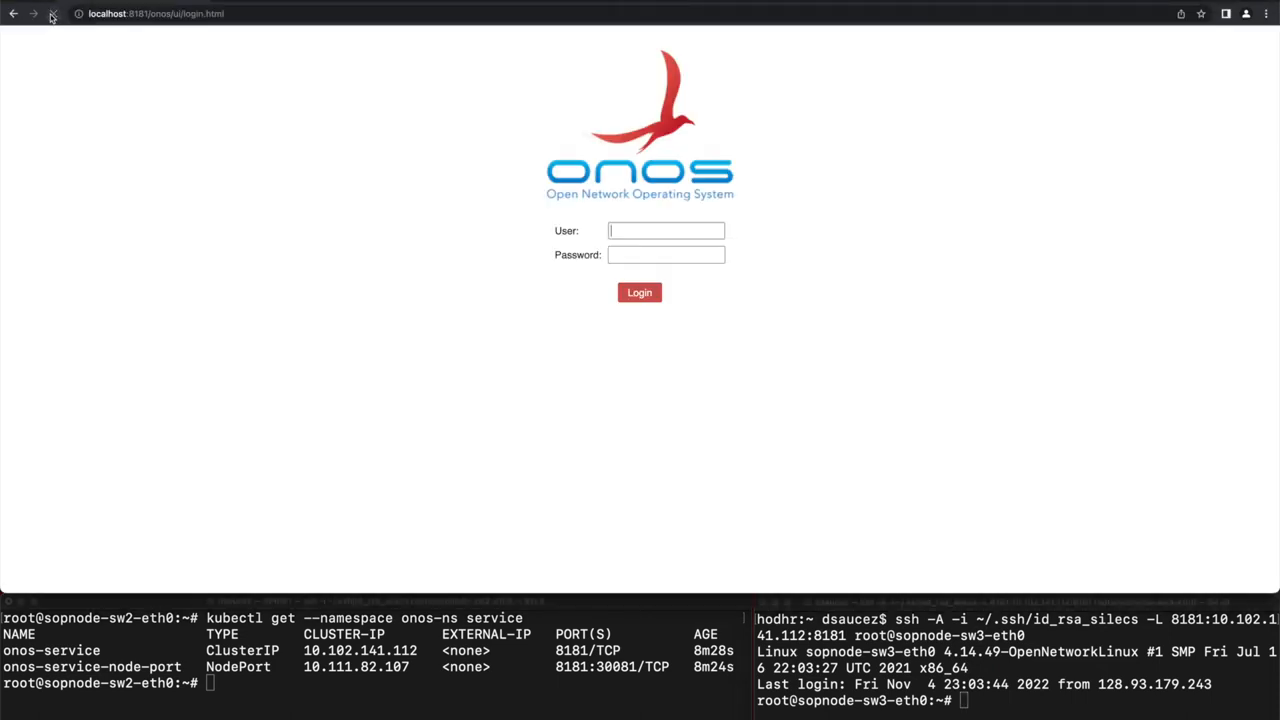
{"action": "type", "text": "onos"}
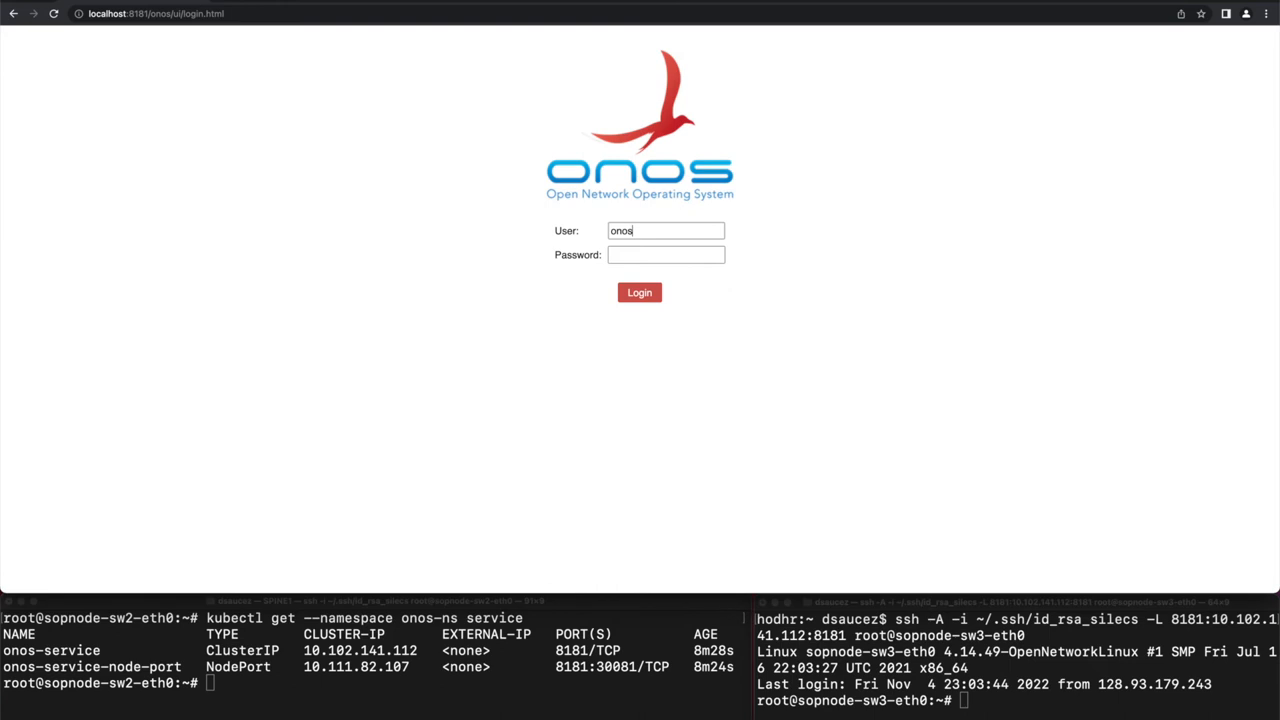
{"action": "left_click", "coordinate": [640, 292]}
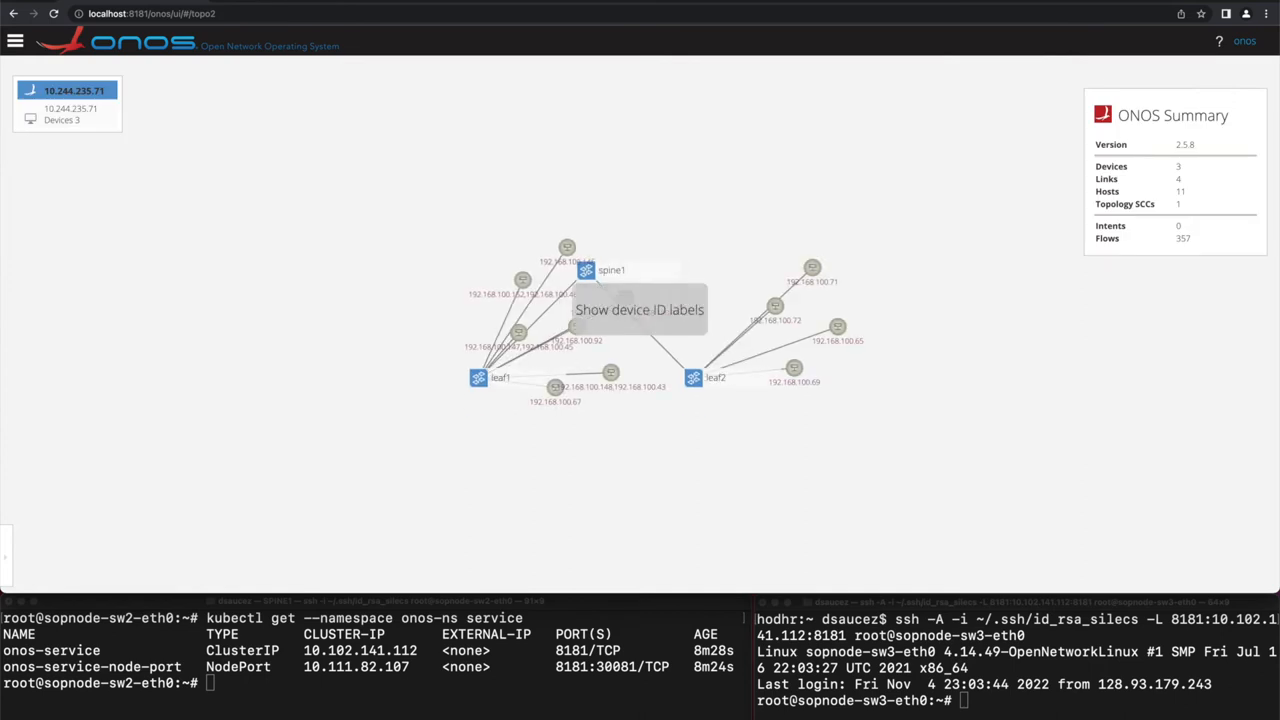
{"action": "mouse_move", "coordinate": [624, 272]}
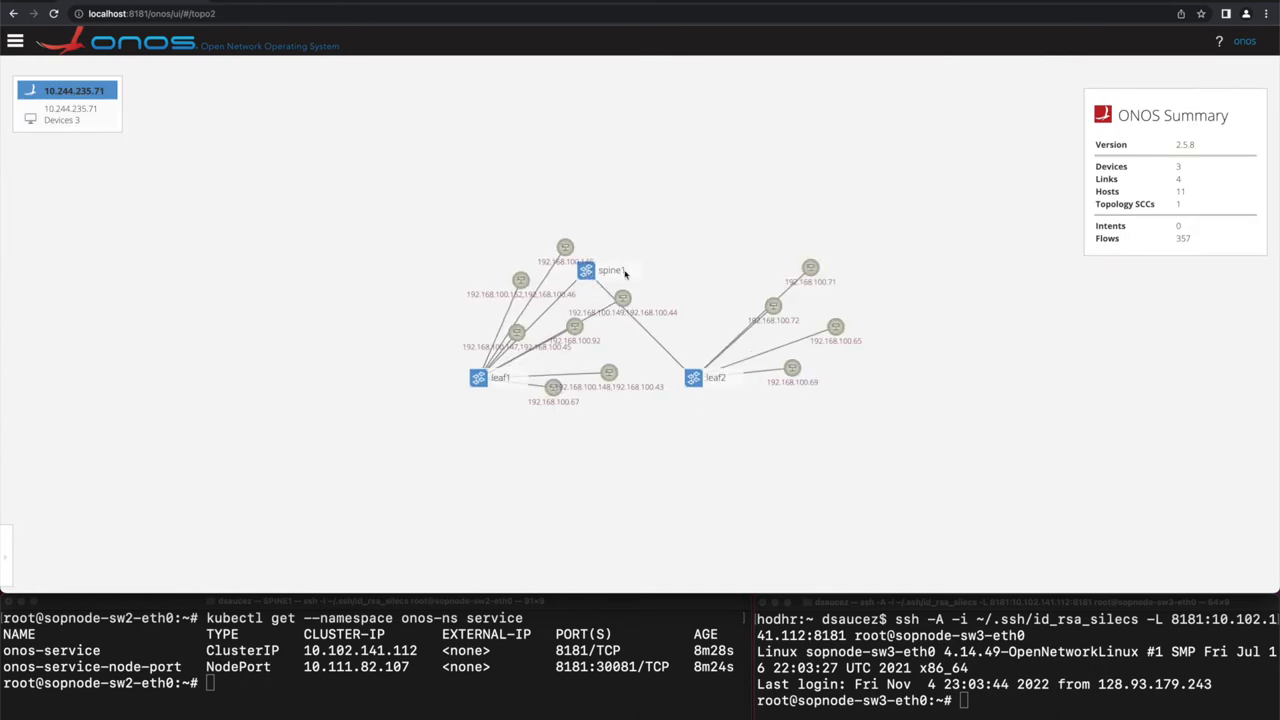
Step: Move spine1 right in the topology, then view device details for spine1, leaf2 and leaf1
{"action": "left_click_drag", "start_coordinate": [608, 270], "coordinate": [696, 232]}
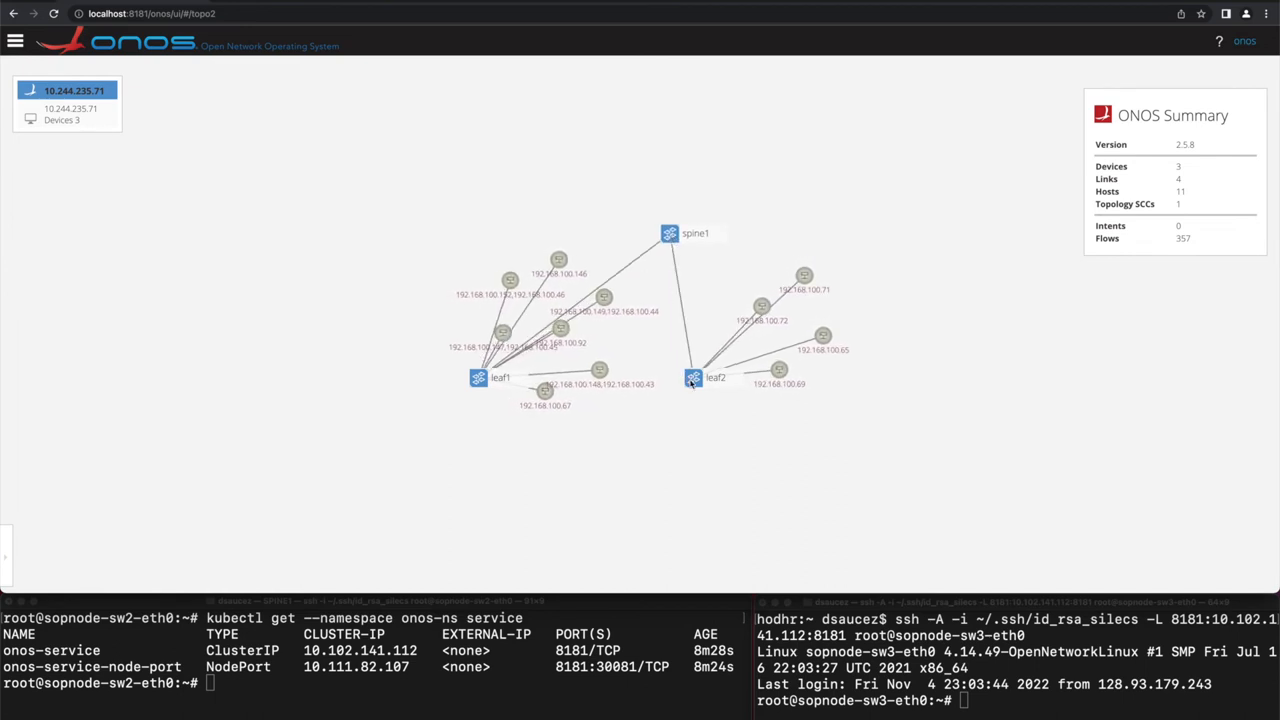
{"action": "left_click", "coordinate": [670, 232]}
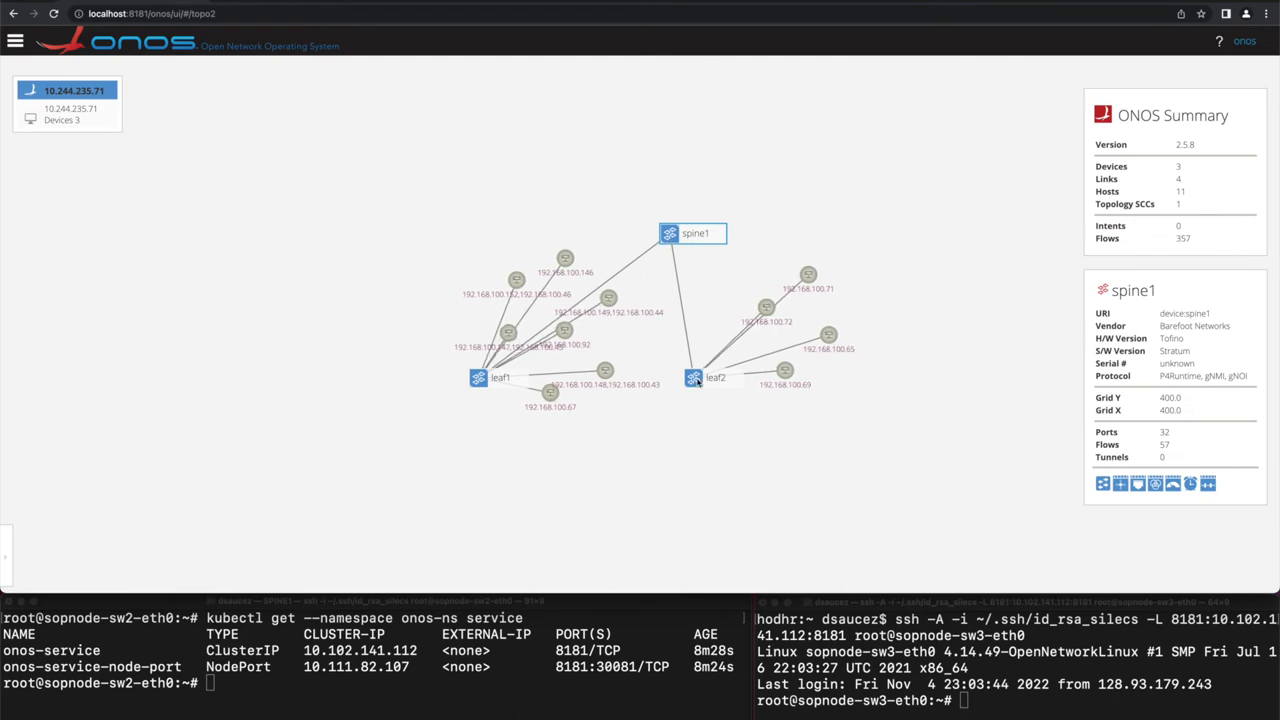
{"action": "left_click", "coordinate": [714, 376]}
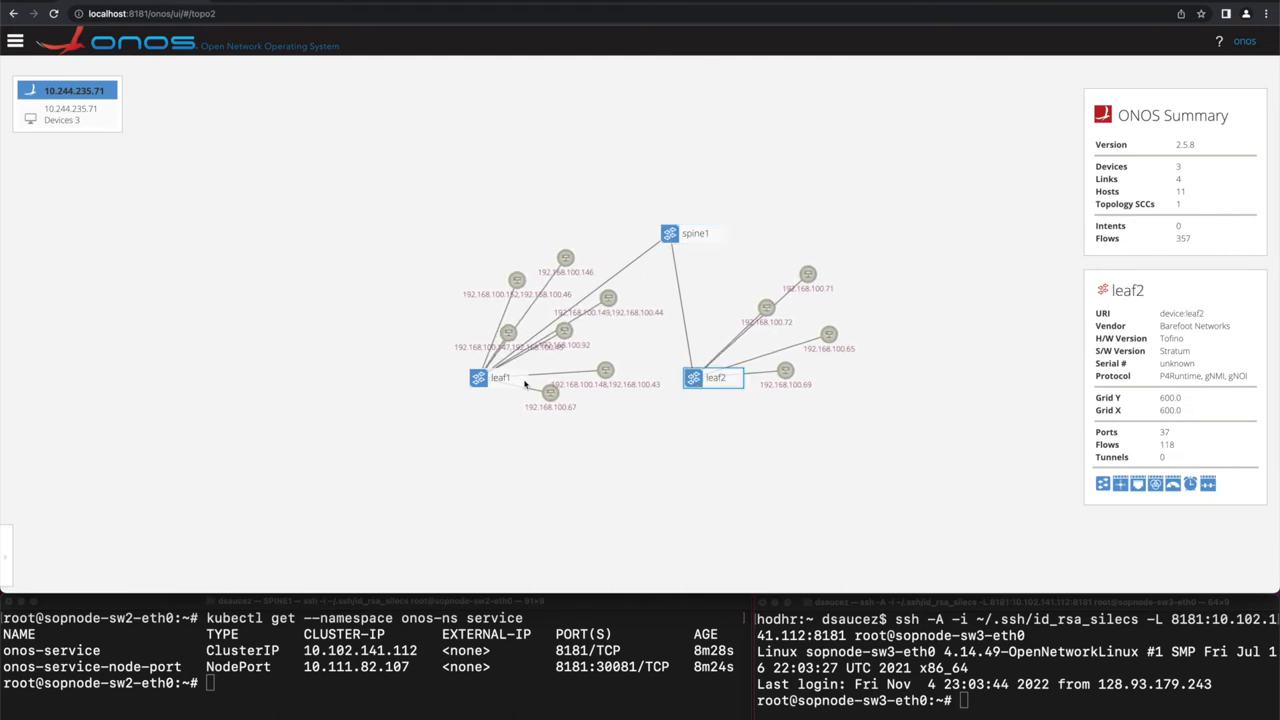
{"action": "left_click", "coordinate": [480, 376]}
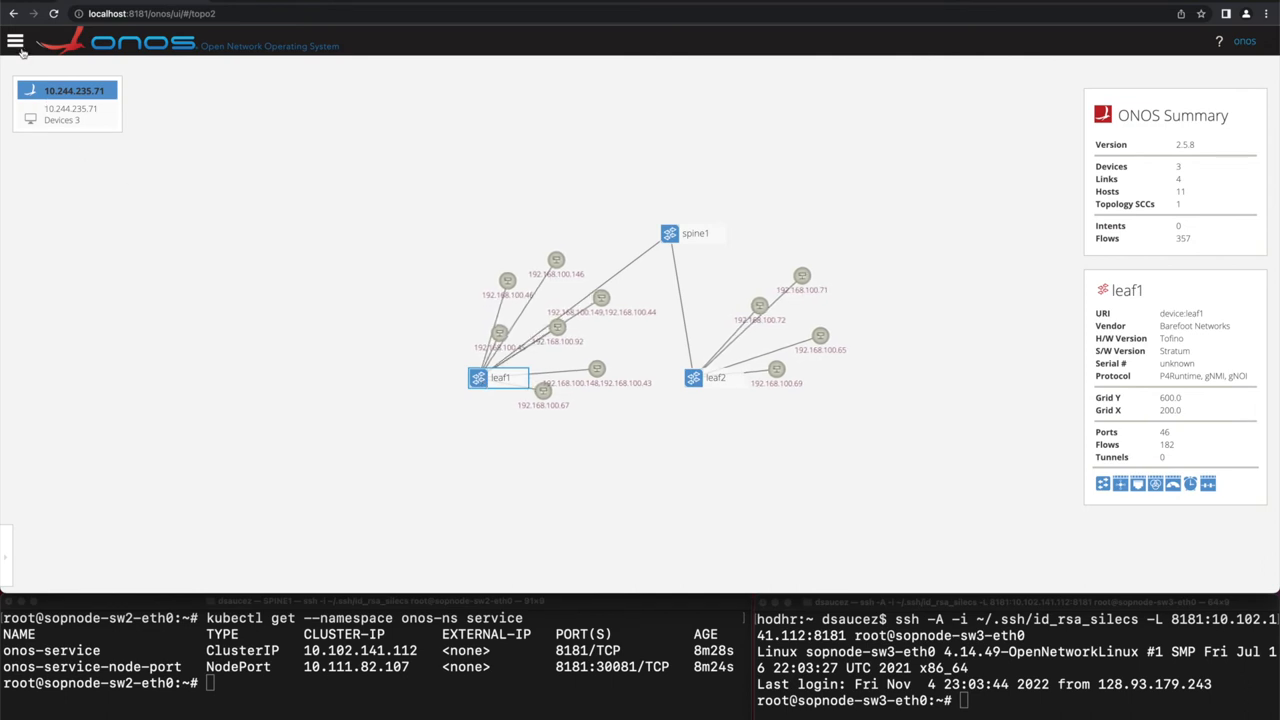
Step: Show the 46-port statistics table for device leaf1 from the Devices view
{"action": "left_click", "coordinate": [16, 40]}
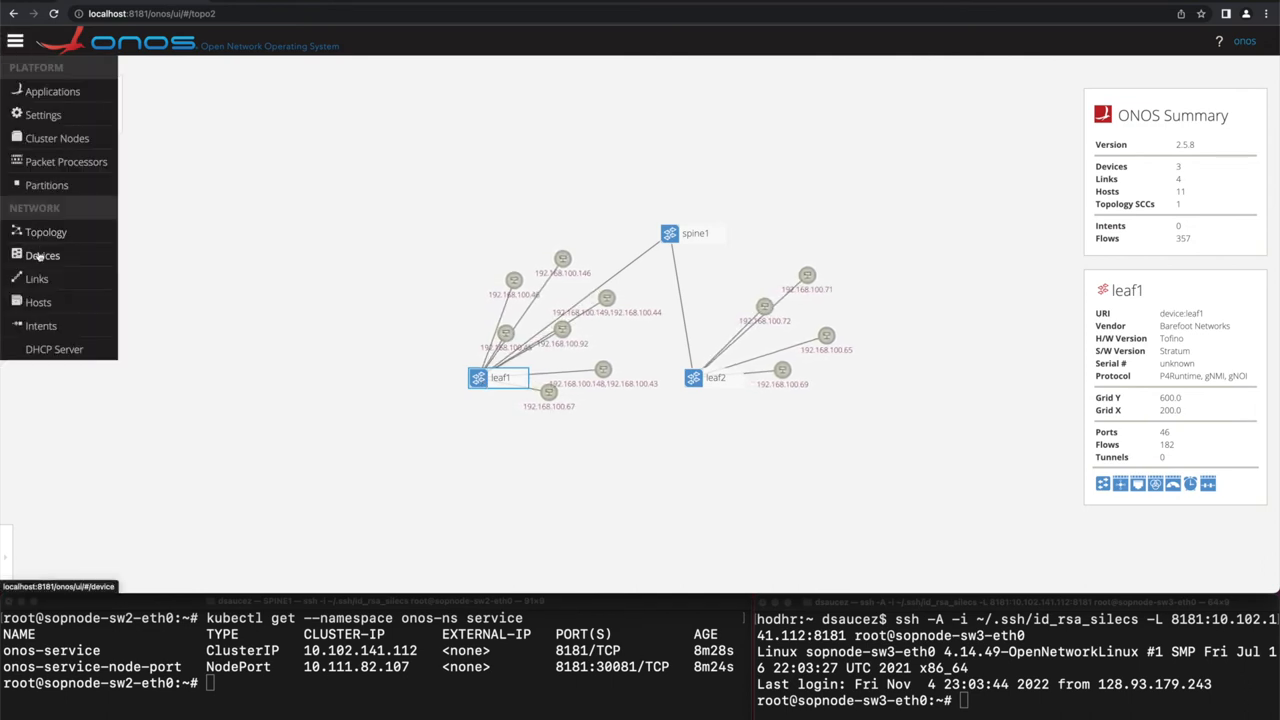
{"action": "left_click", "coordinate": [44, 256]}
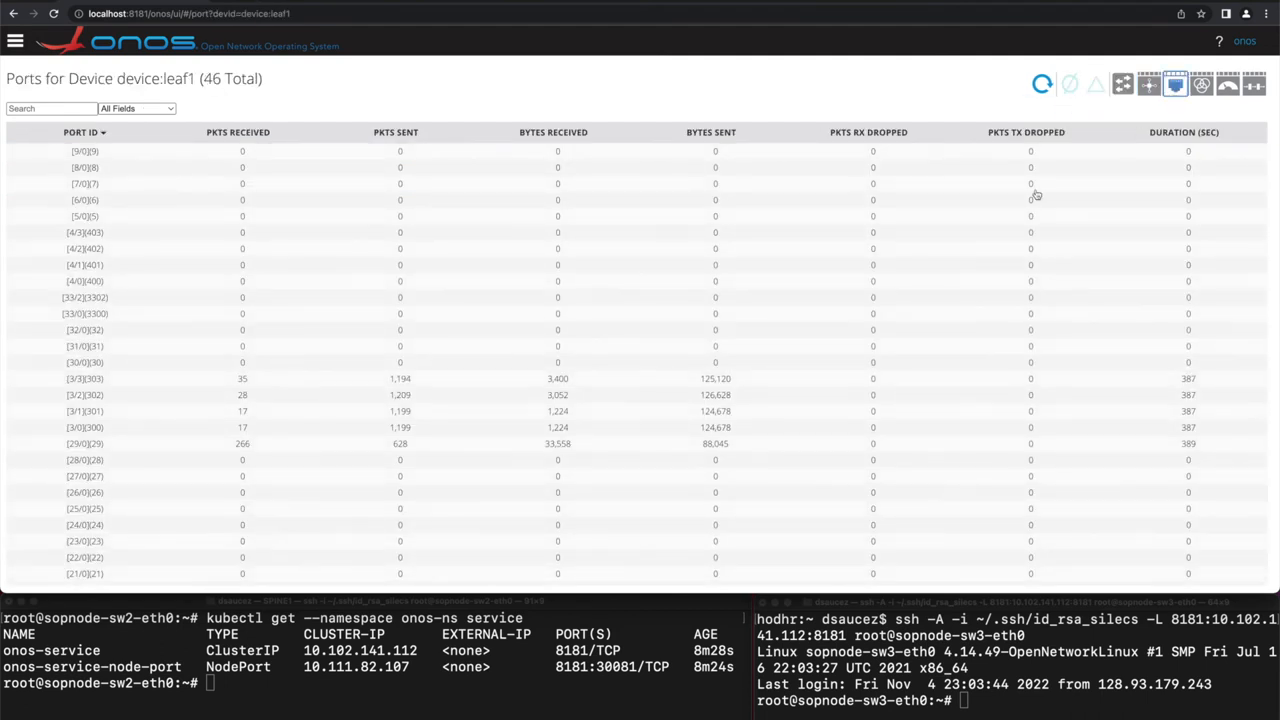
{"action": "mouse_move", "coordinate": [648, 400]}
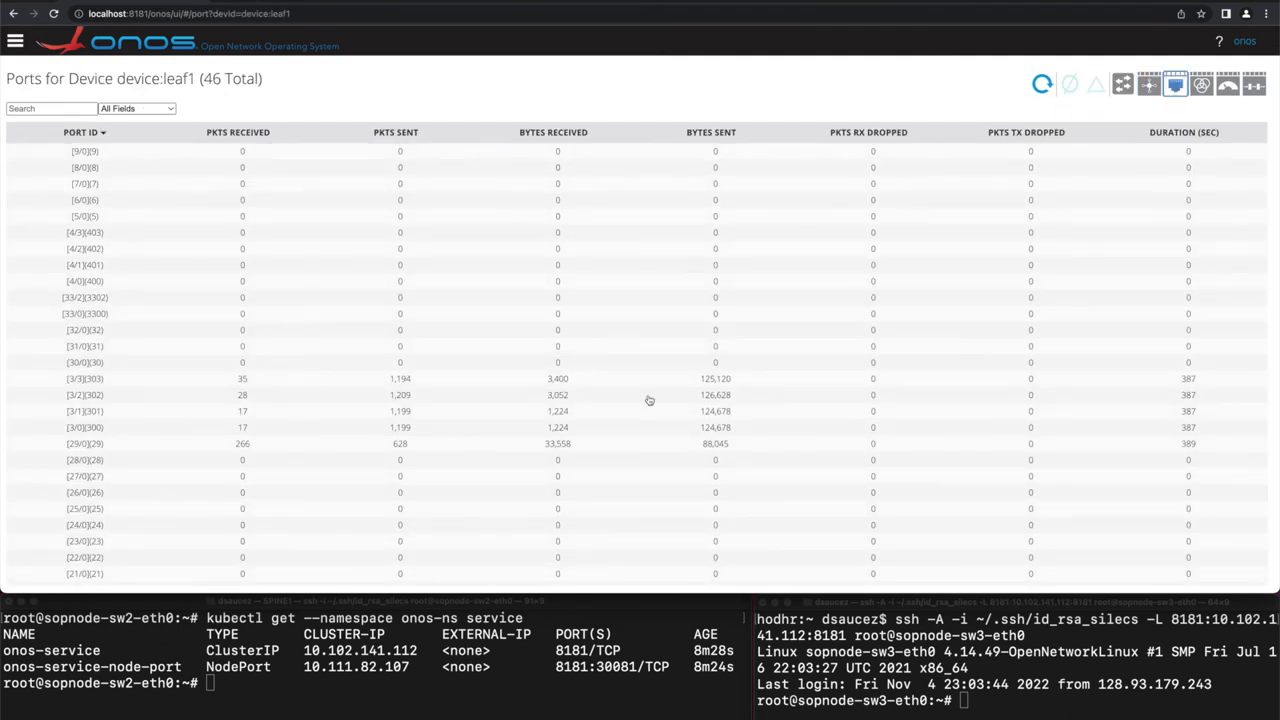